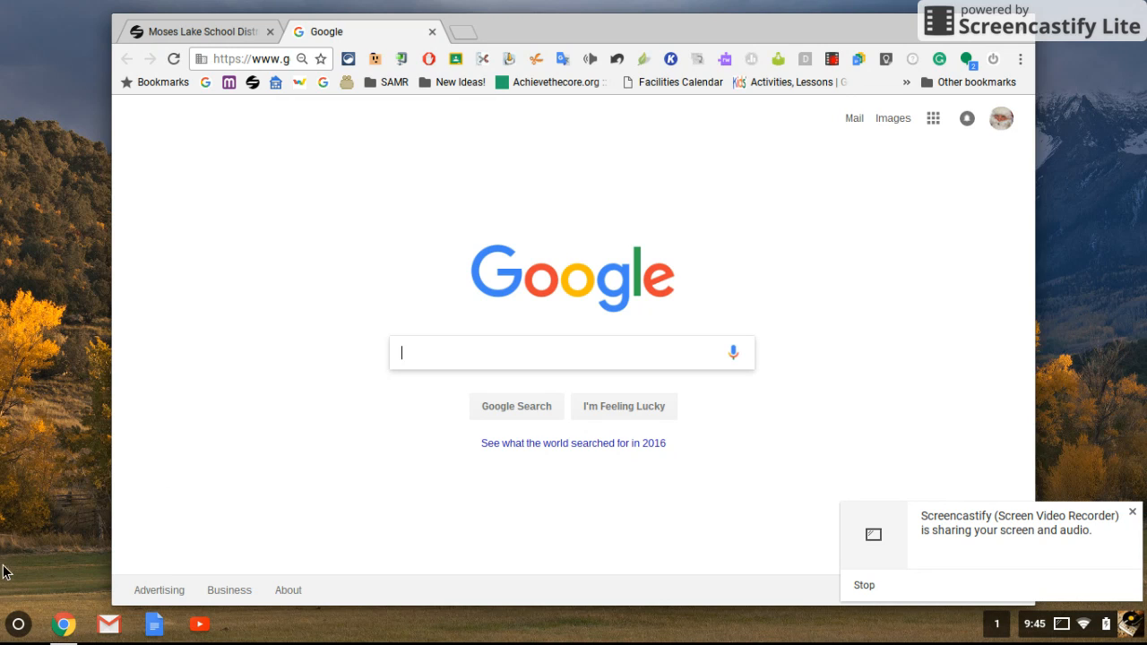
{"action": "mouse_move", "coordinate": [18, 624]}
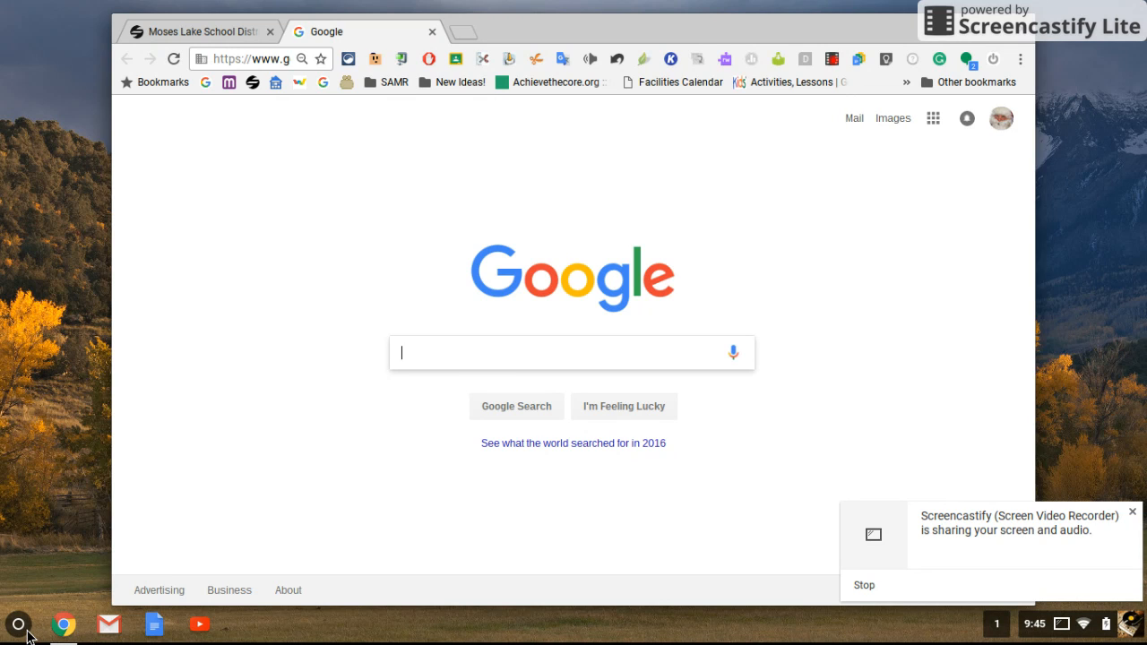
{"action": "mouse_move", "coordinate": [18, 624]}
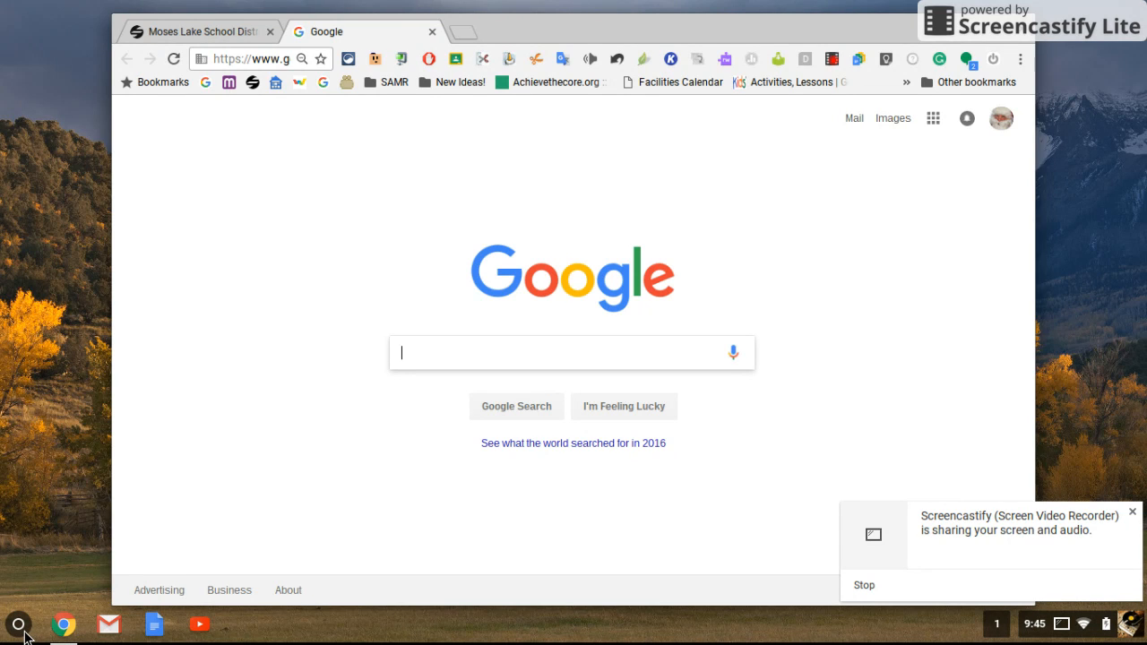
{"action": "mouse_move", "coordinate": [18, 624]}
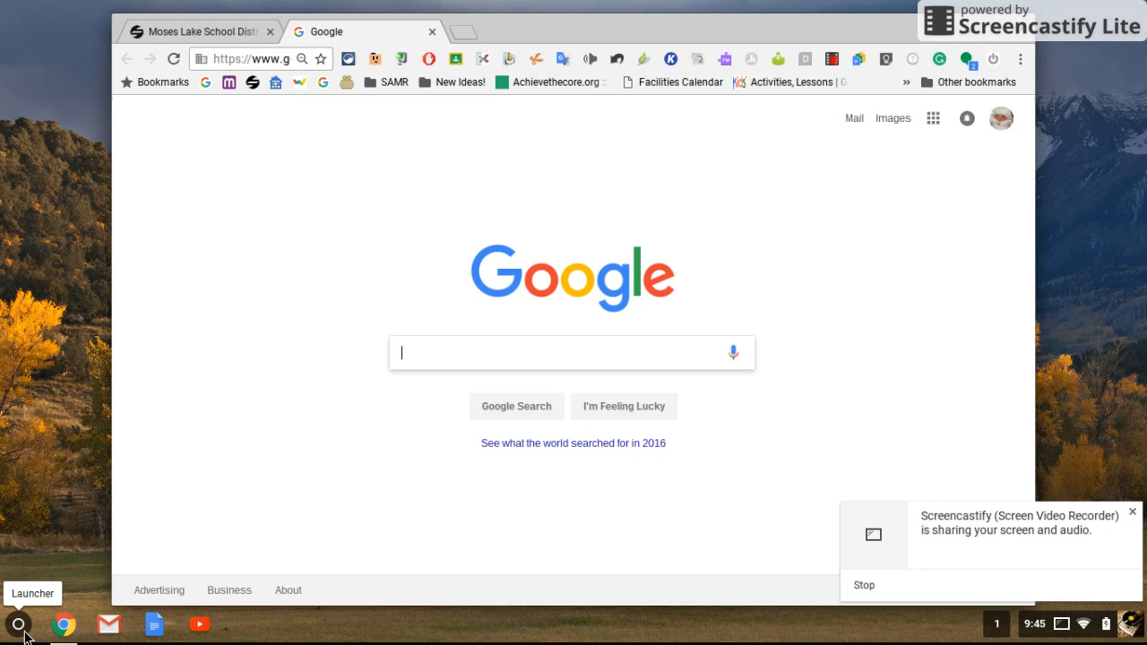
{"action": "mouse_move", "coordinate": [882, 357]}
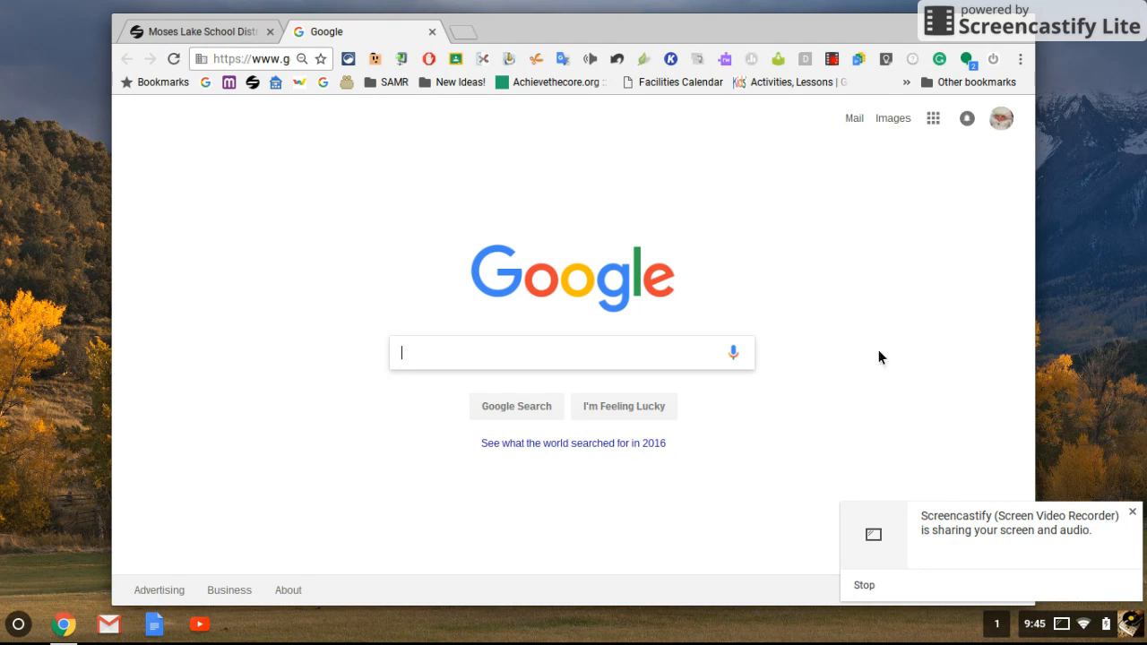
Reach the Chrome OS Settings page from the status tray menu.
{"action": "left_click", "coordinate": [1129, 624]}
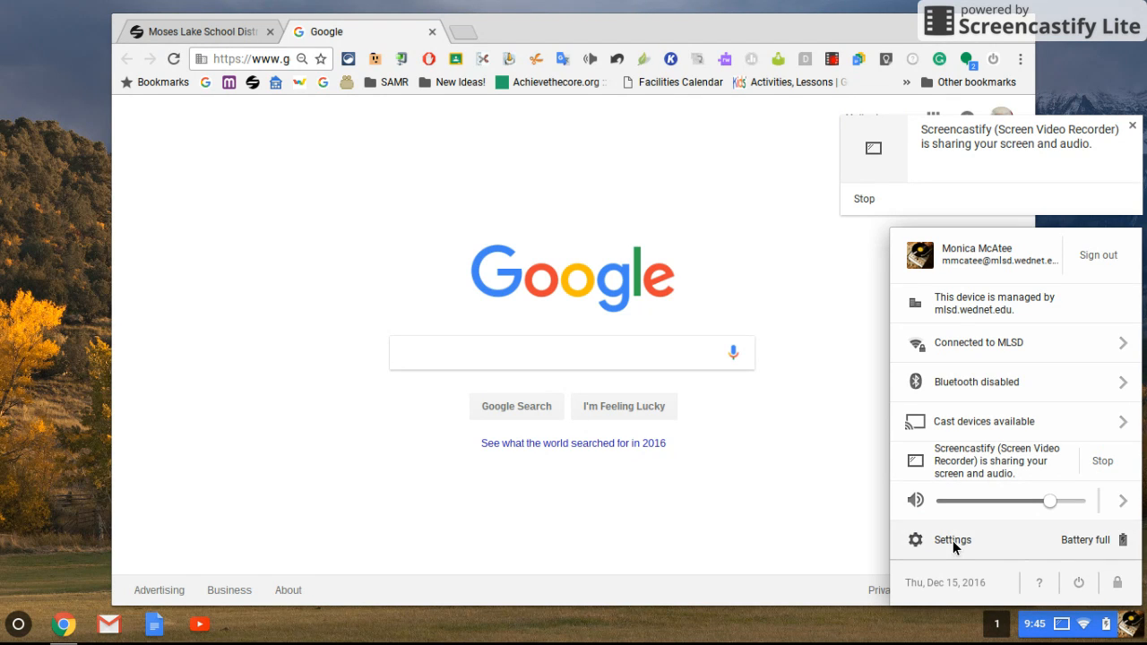
{"action": "left_click", "coordinate": [952, 540]}
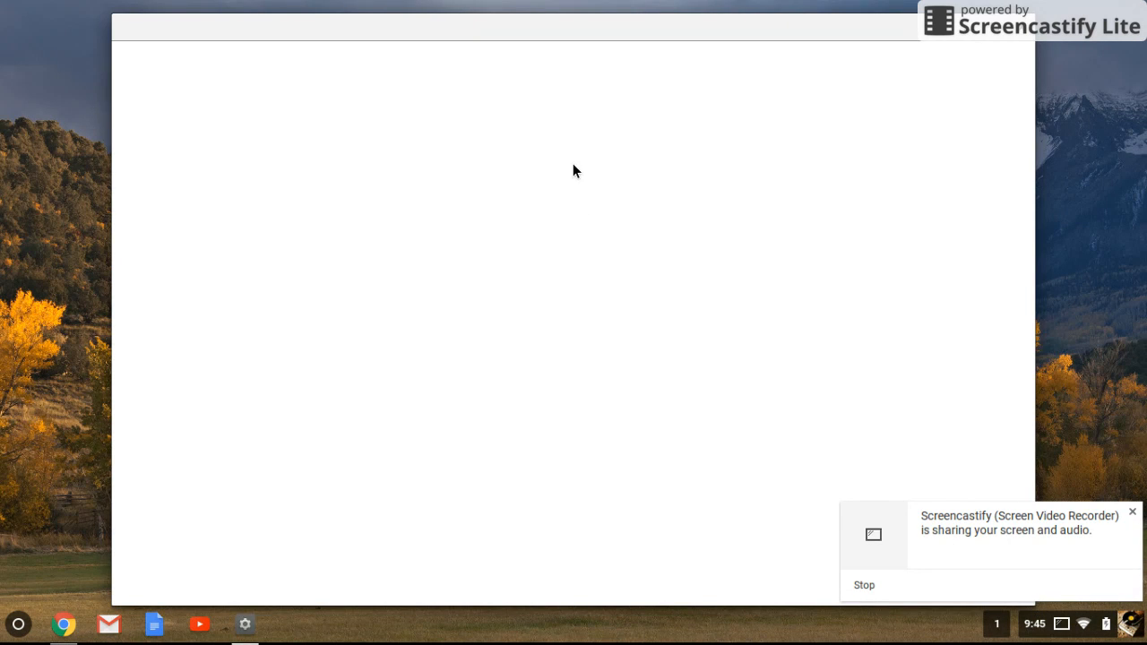
{"action": "mouse_move", "coordinate": [627, 96]}
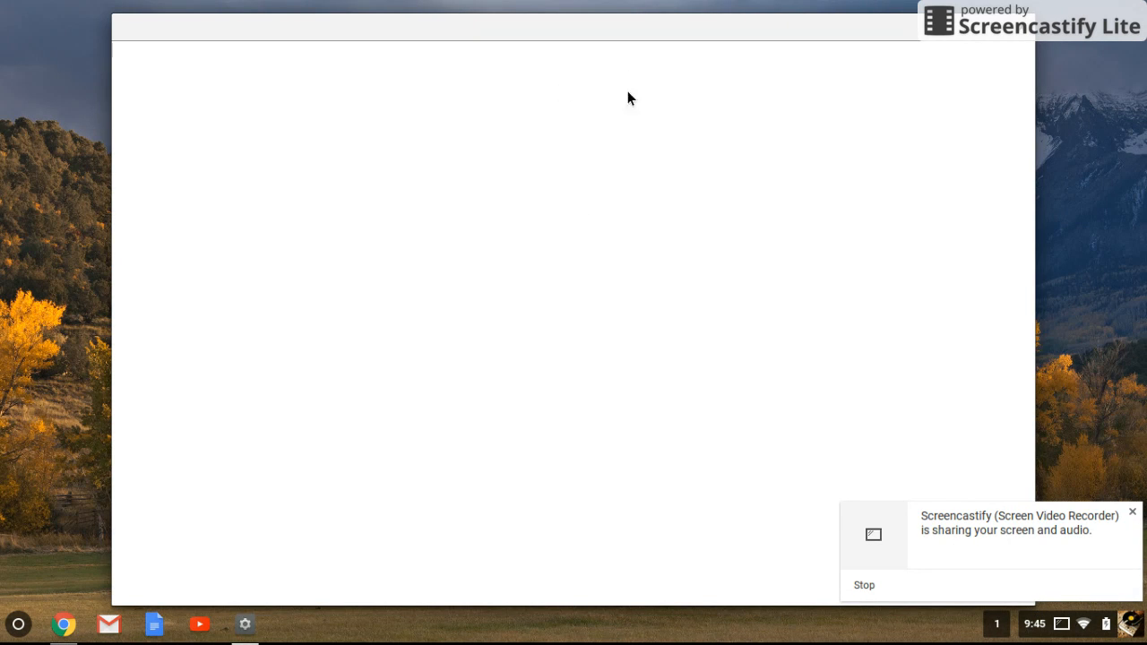
{"action": "left_click", "coordinate": [243, 624]}
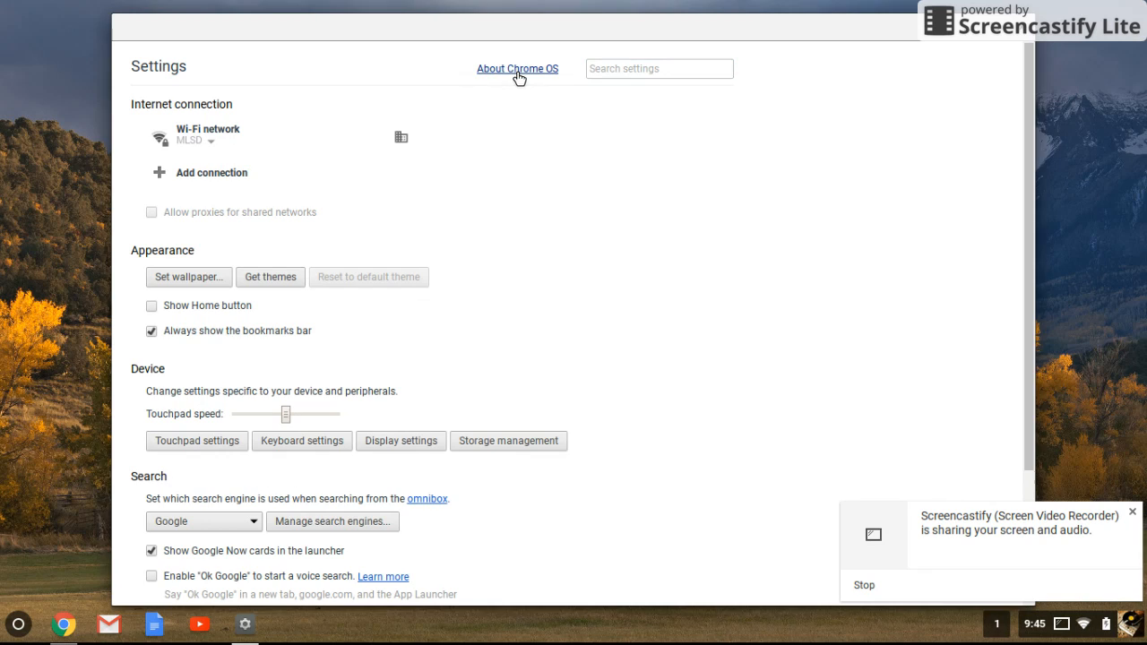
Show the About Chrome OS dialog with version 53.0.2785.154.
{"action": "left_click", "coordinate": [516, 68]}
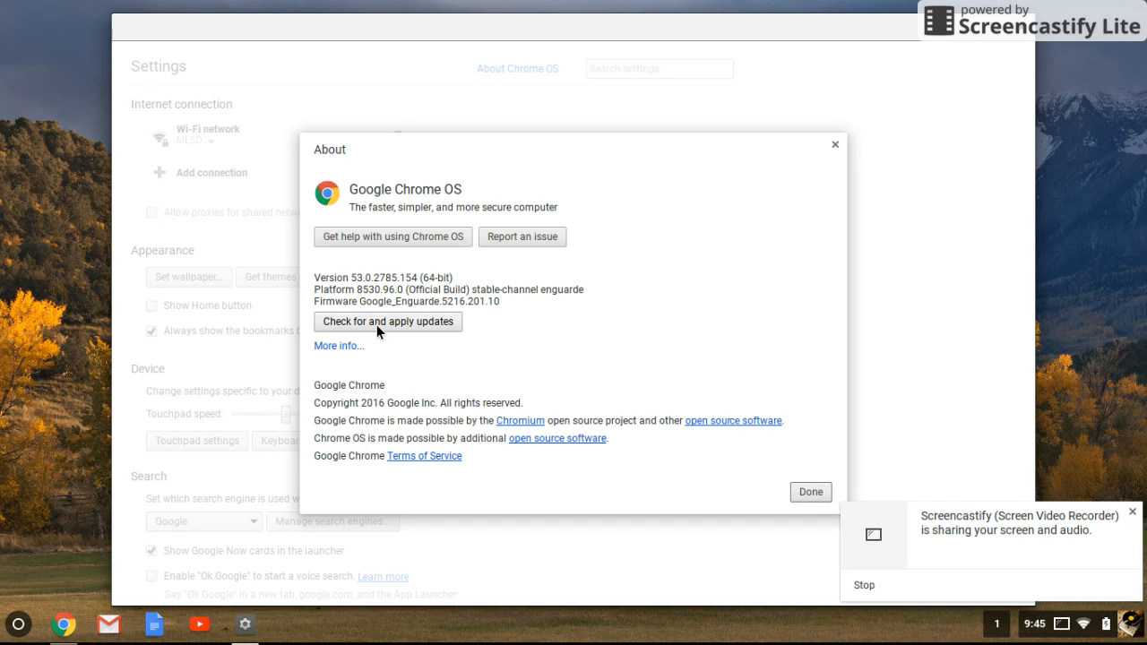
{"action": "mouse_move", "coordinate": [811, 492]}
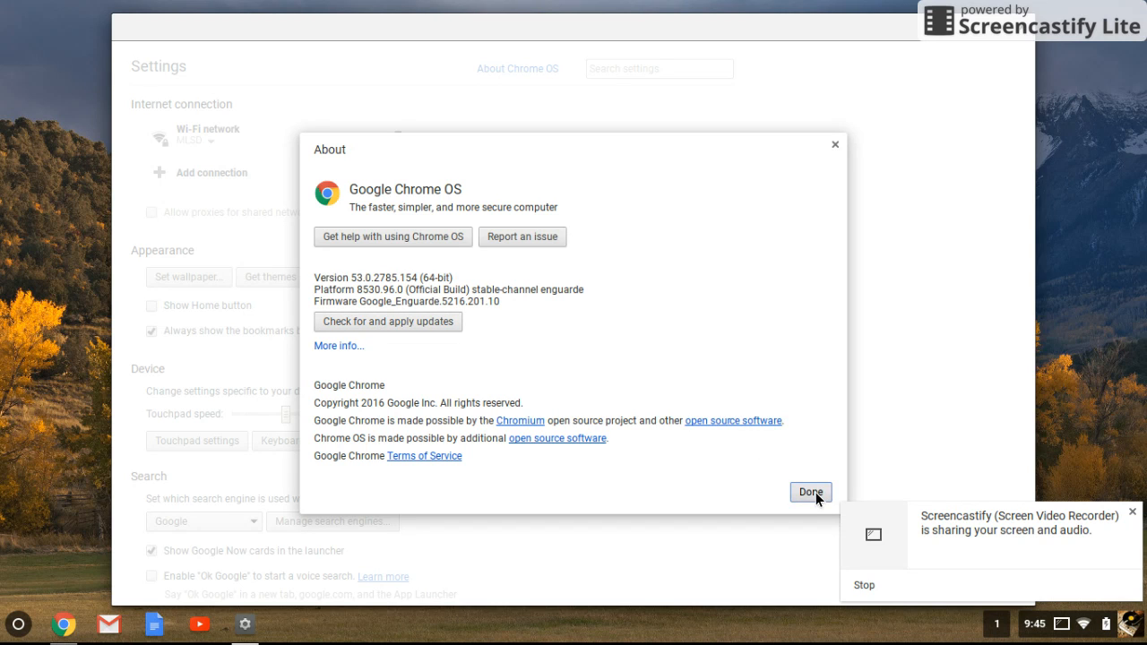
Dismiss the About dialog with Done, returning to the main Settings page.
{"action": "left_click", "coordinate": [811, 491]}
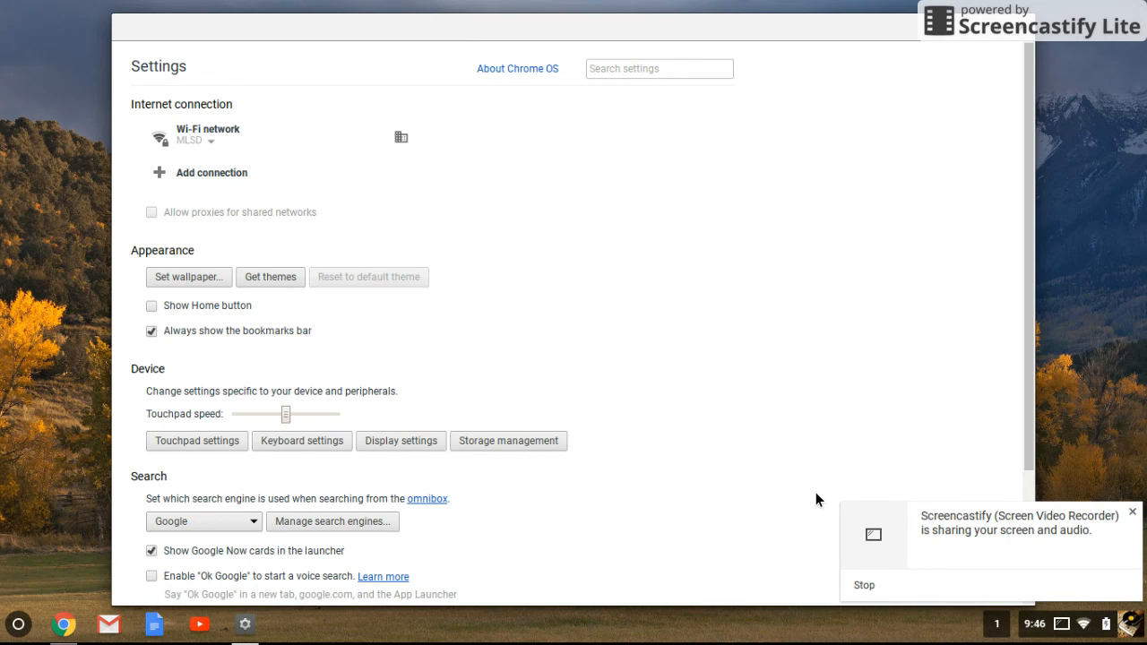
{"action": "mouse_move", "coordinate": [832, 584]}
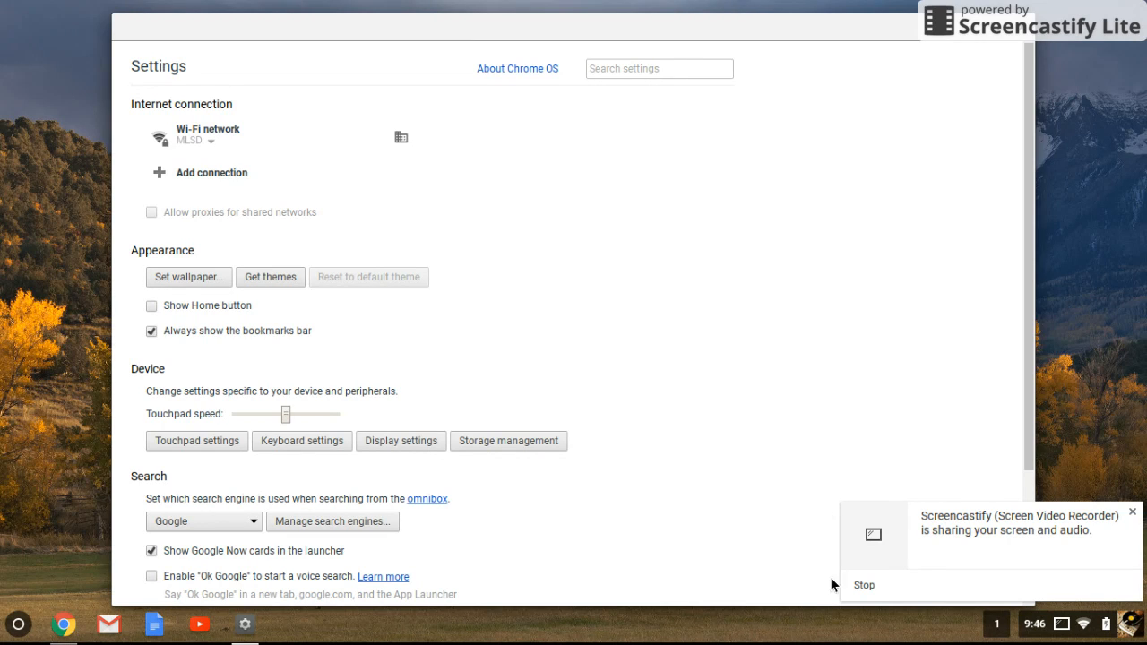